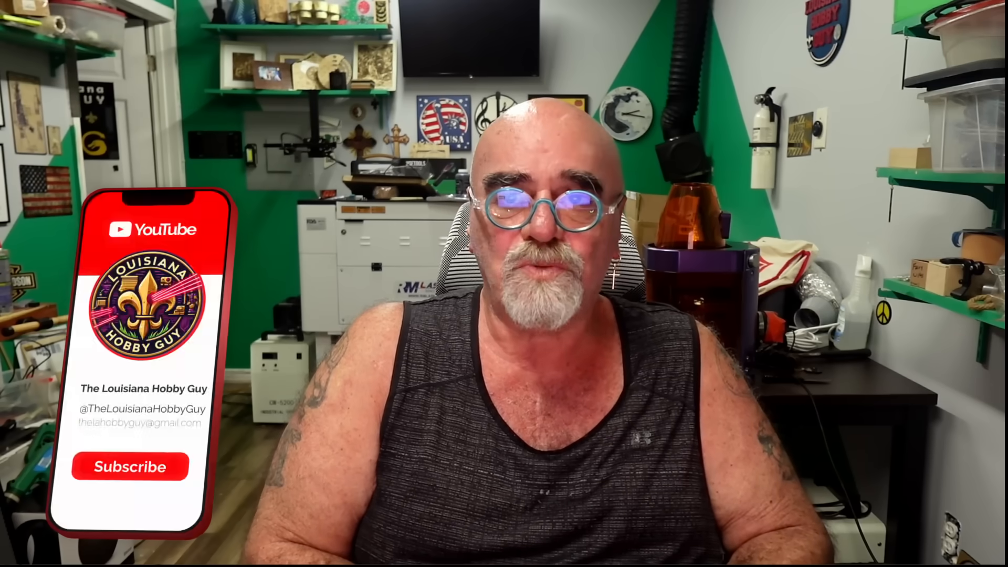
{"action": "left_click", "coordinate": [130, 466]}
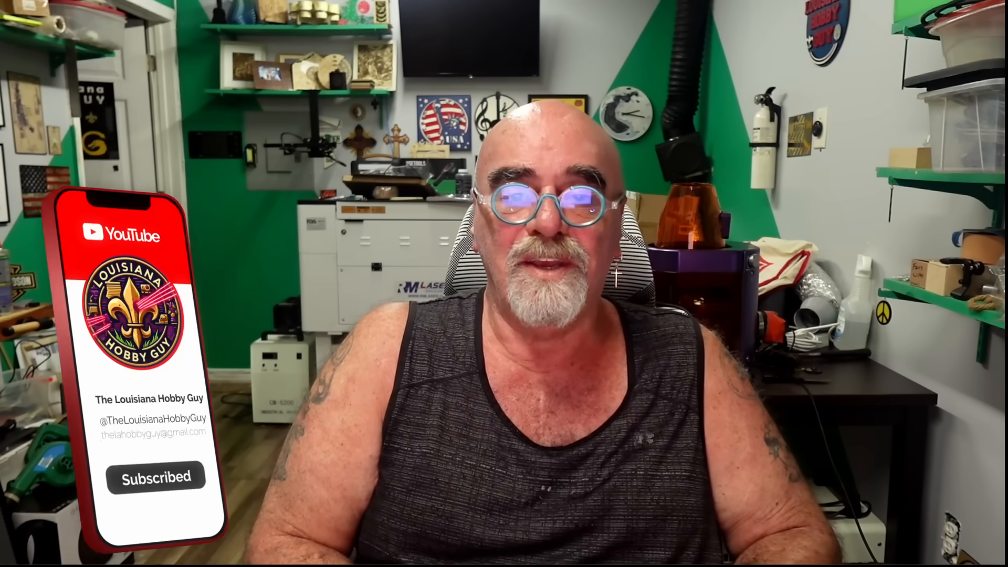